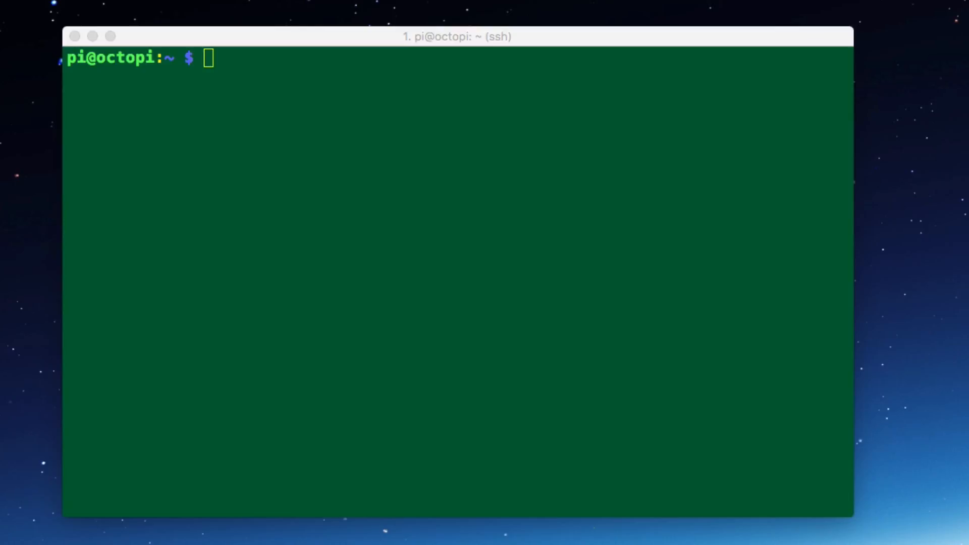
Step: Focus the Pi's SSH terminal, then change into /boot and list its files
click(651, 271)
text(cd /boot)
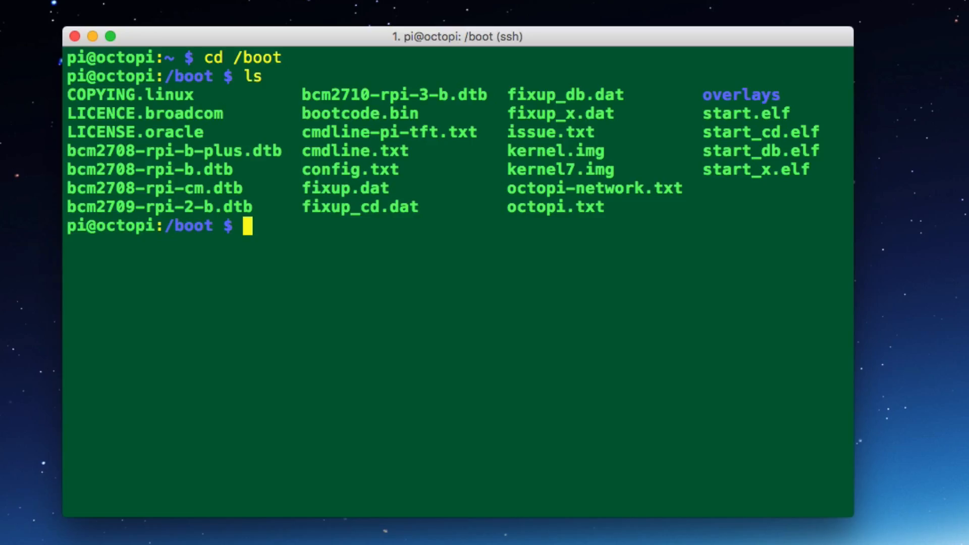
mouse_move(512, 198)
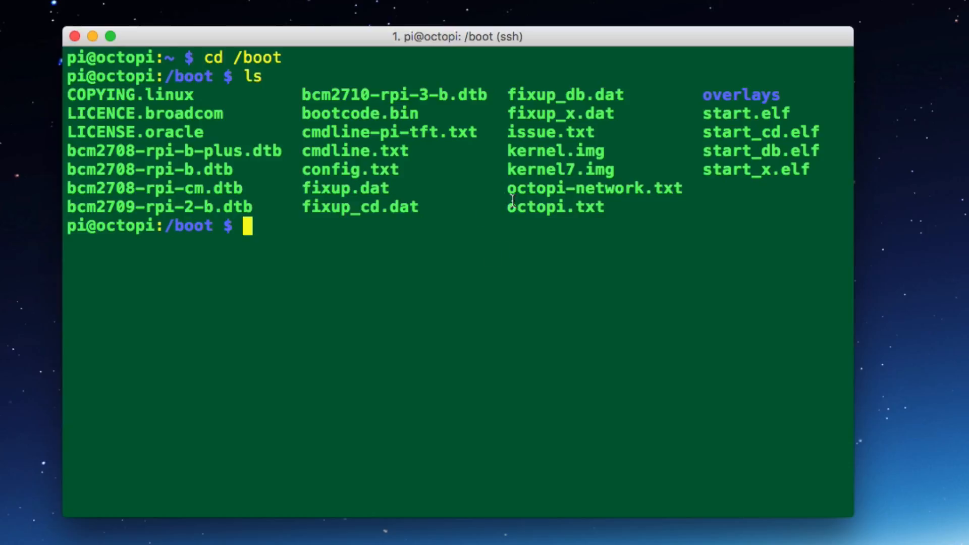
mouse_move(564, 246)
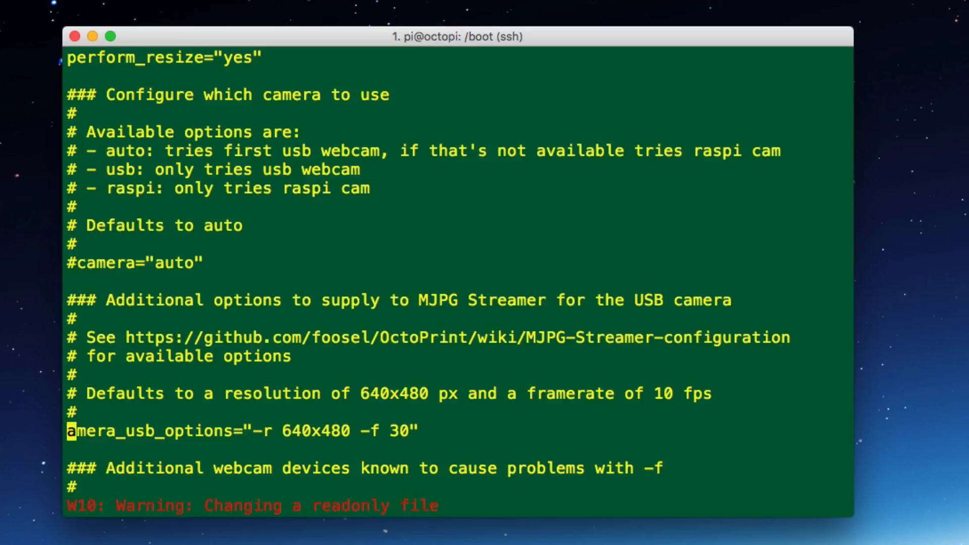
Step: Uncomment camera_usb_options with framerate 30 in octopi.txt, then quit vi with :q! without saving
text(c)
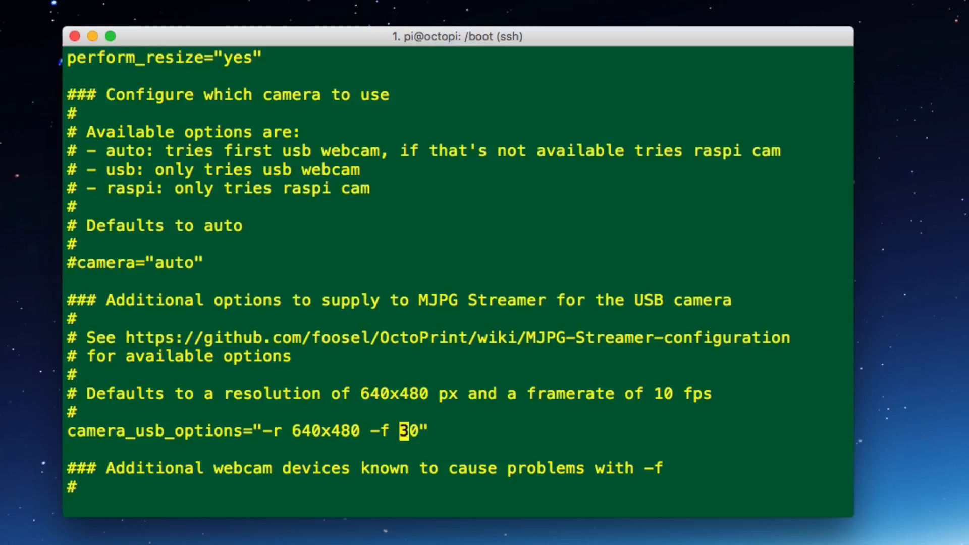
text(:q!)
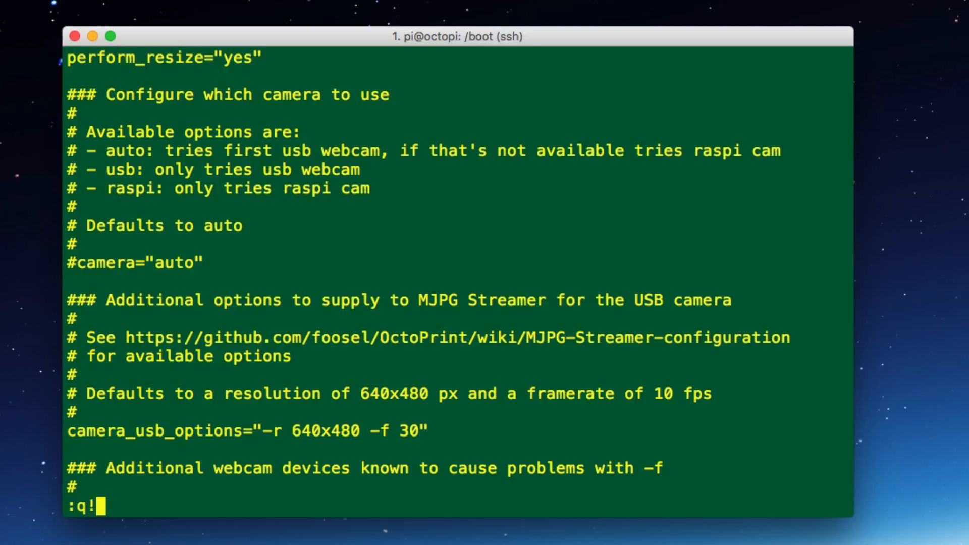